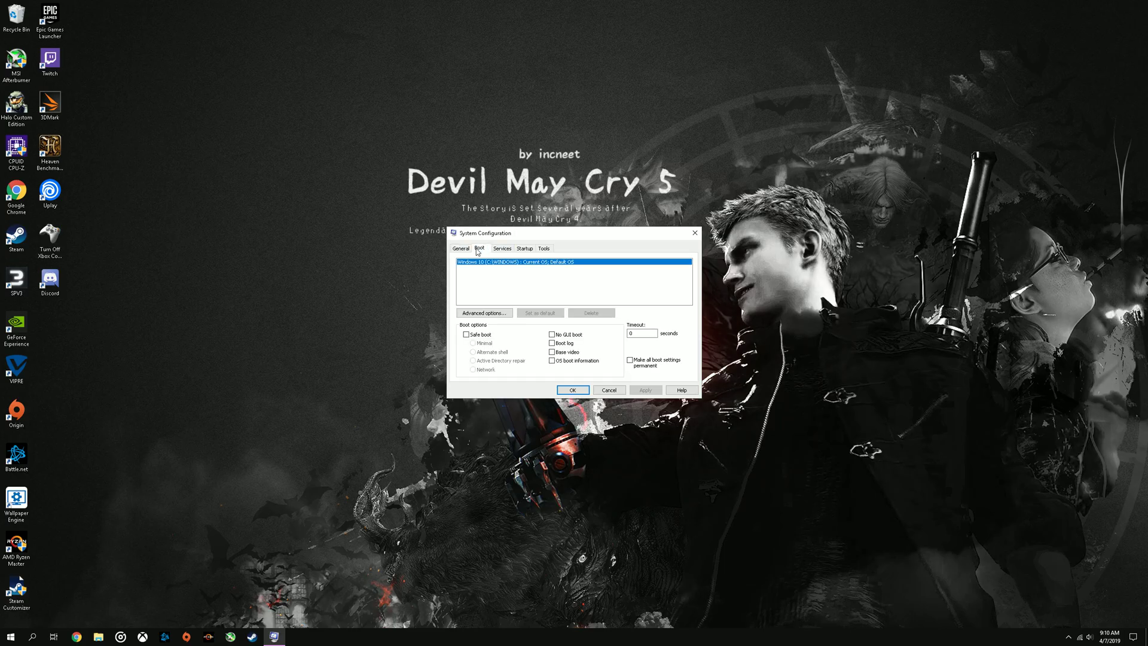
Limit Windows boot to 16 processors and 40960 maximum memory in System Configuration
left_click(483, 313)
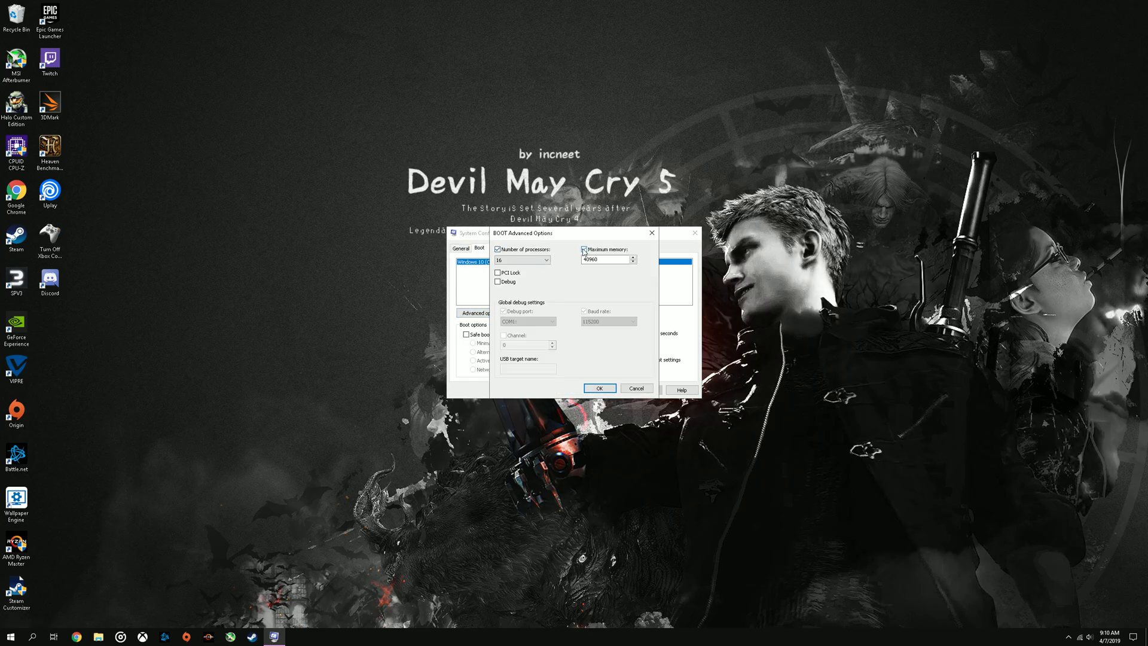
left_click(603, 259)
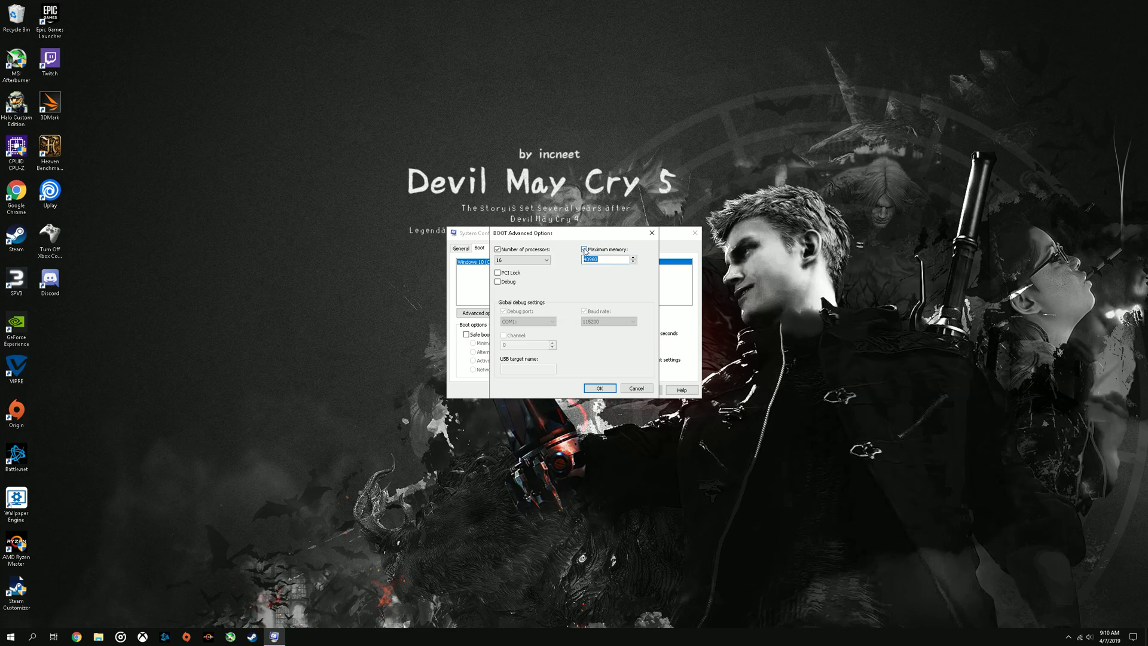
left_click(599, 388)
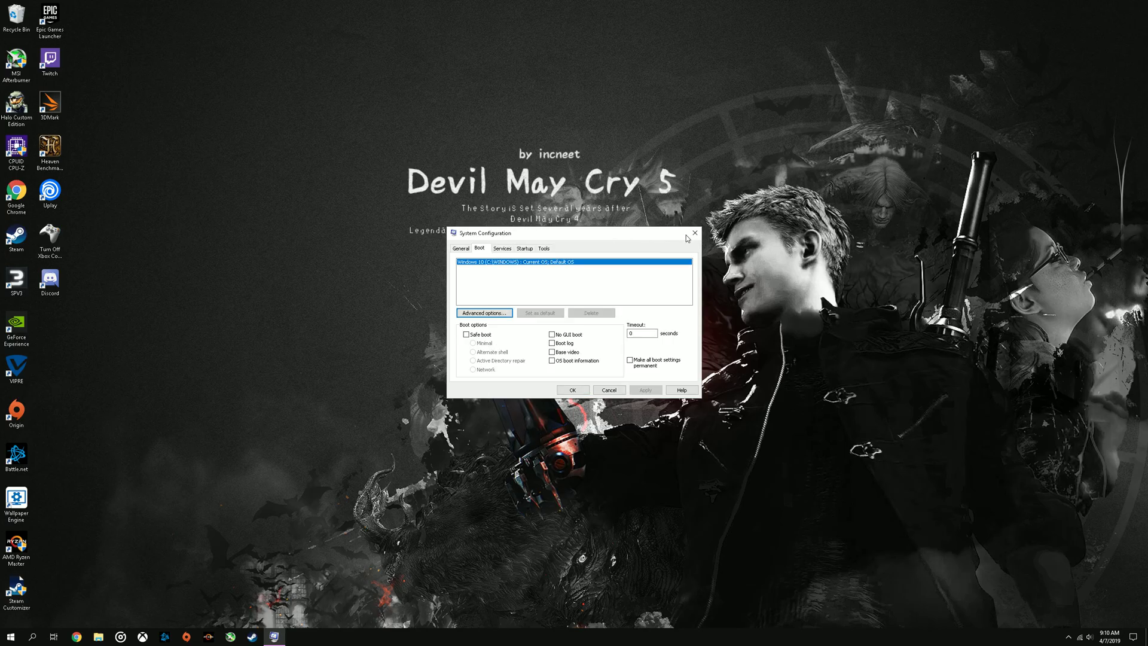
right_click(6, 635)
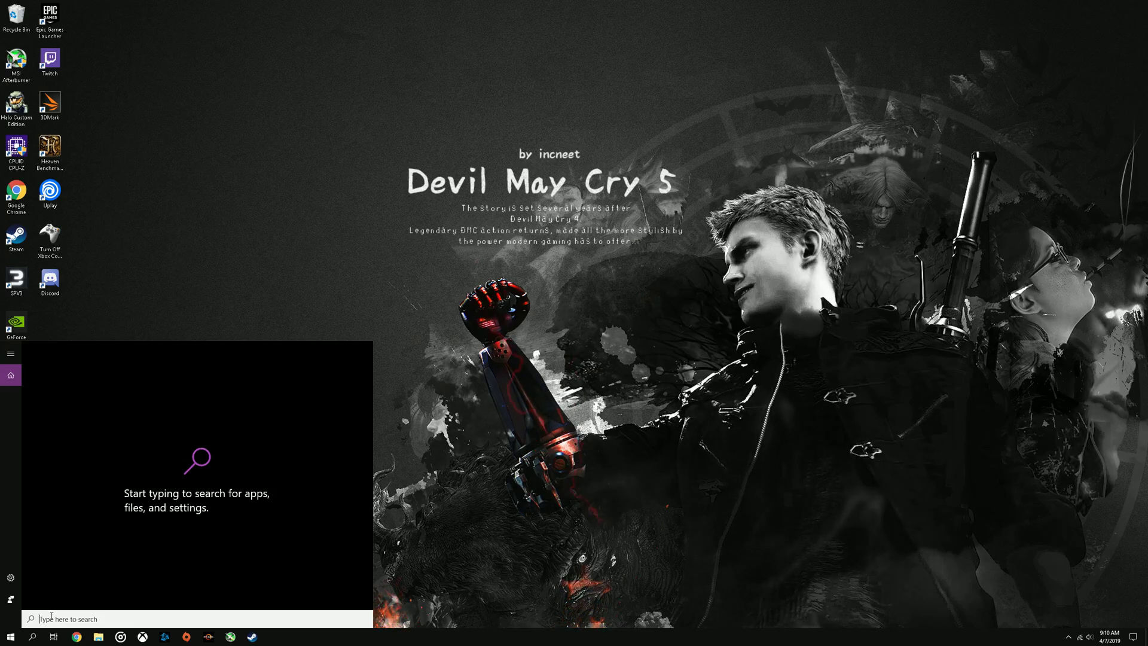
Open Control Panel's System page showing the Ryzen 7 2700X and 40 GB RAM
type("control pa")
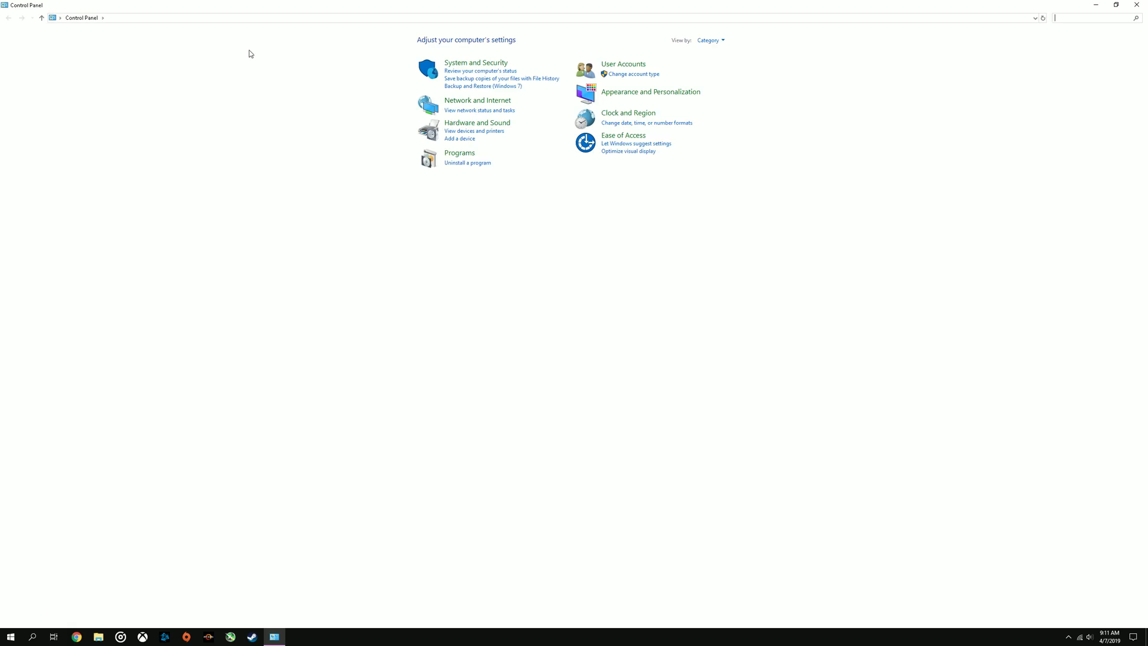
left_click(475, 62)
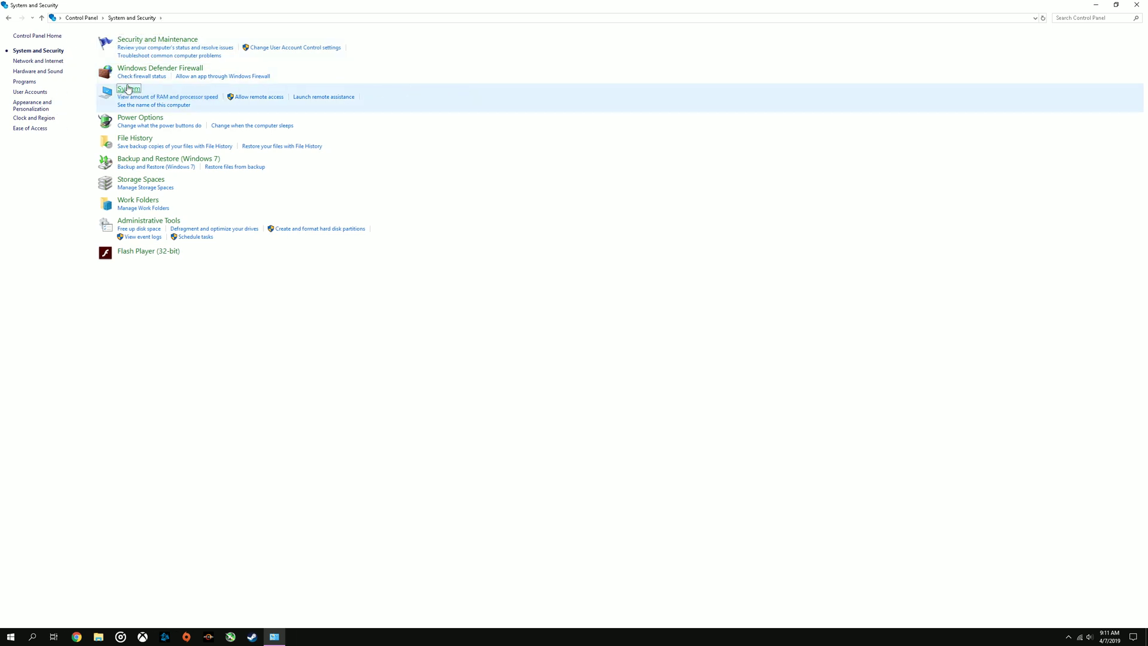
left_click(129, 88)
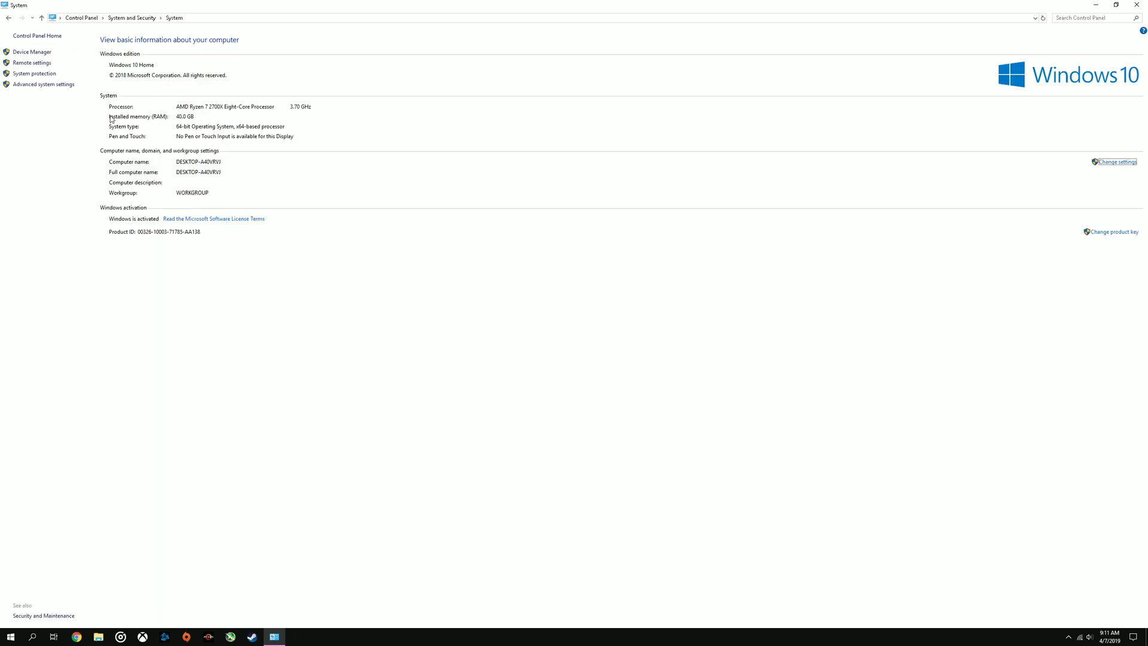
mouse_move(190, 117)
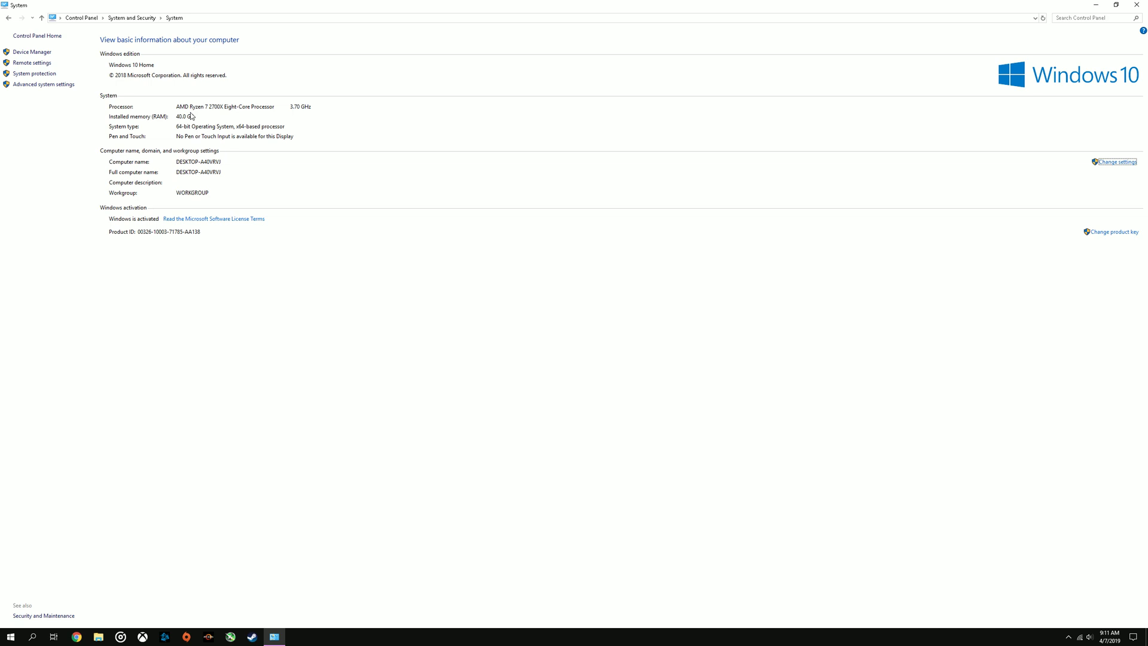
mouse_move(209, 118)
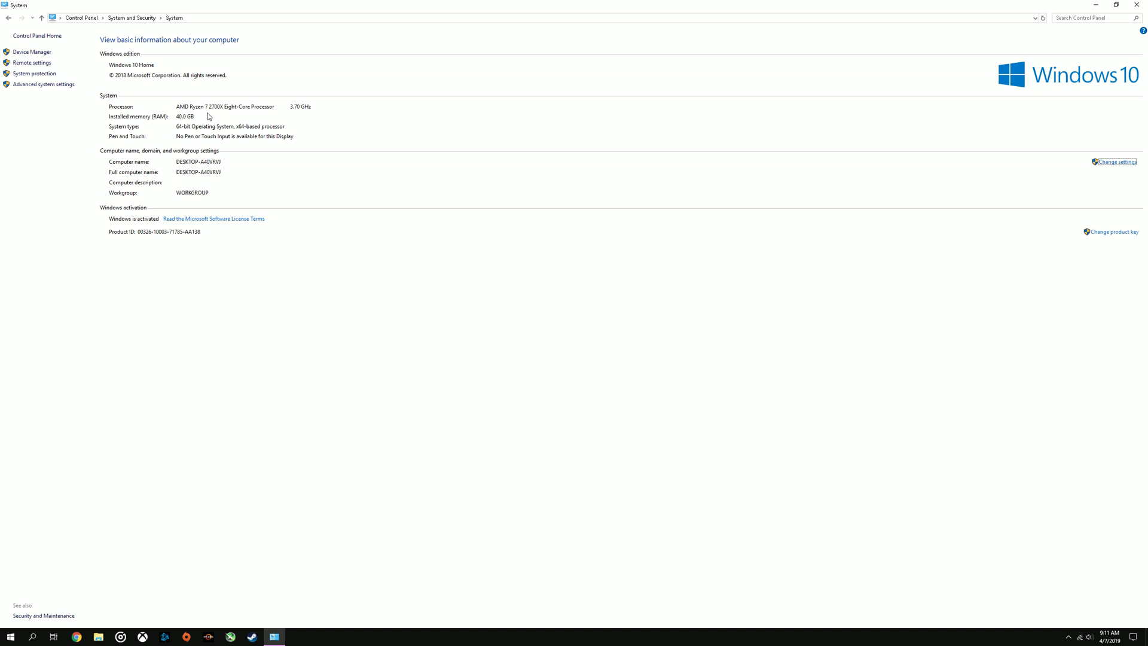
mouse_move(182, 117)
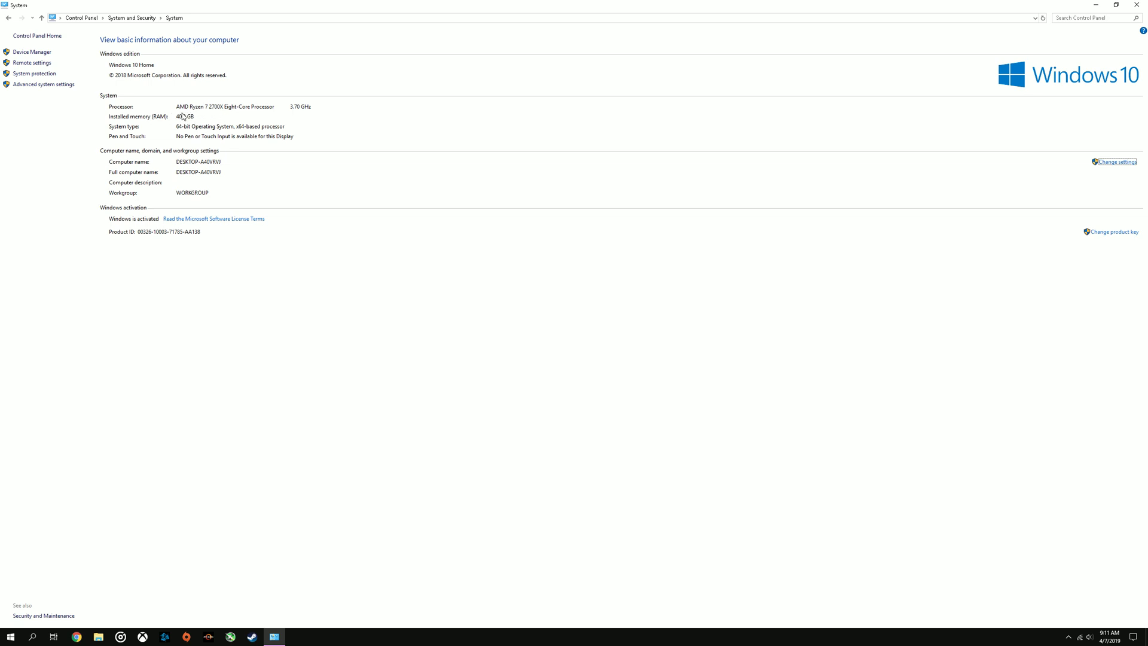
left_click(42, 85)
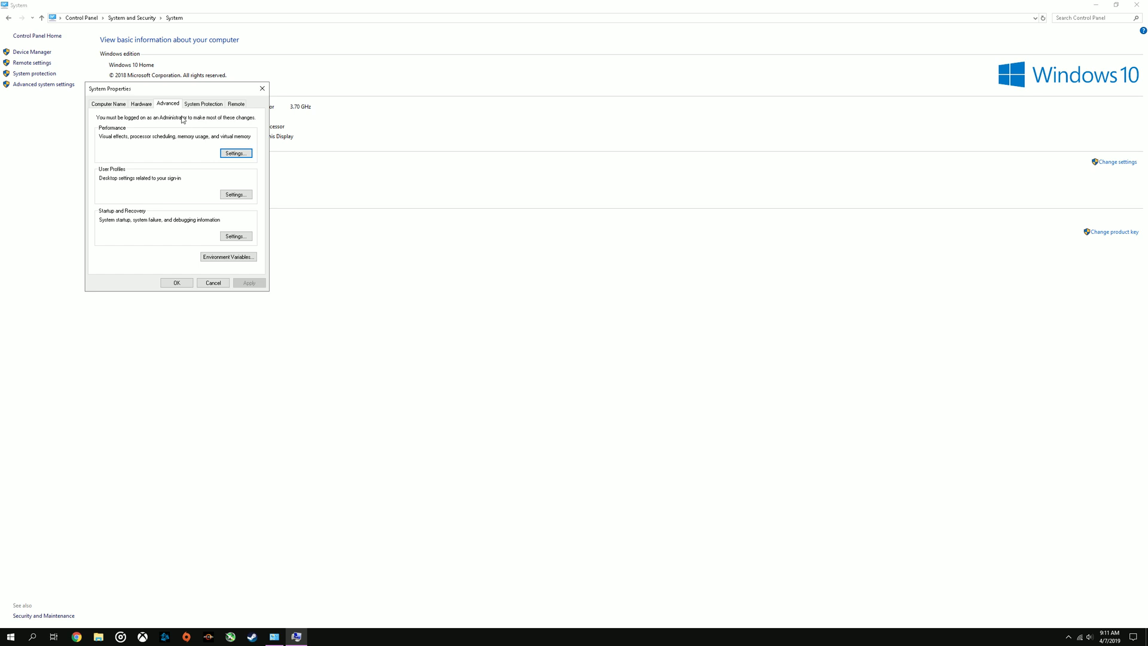
Open Performance Options and view the 122880 MB total paging file on its Advanced tab
left_click(212, 283)
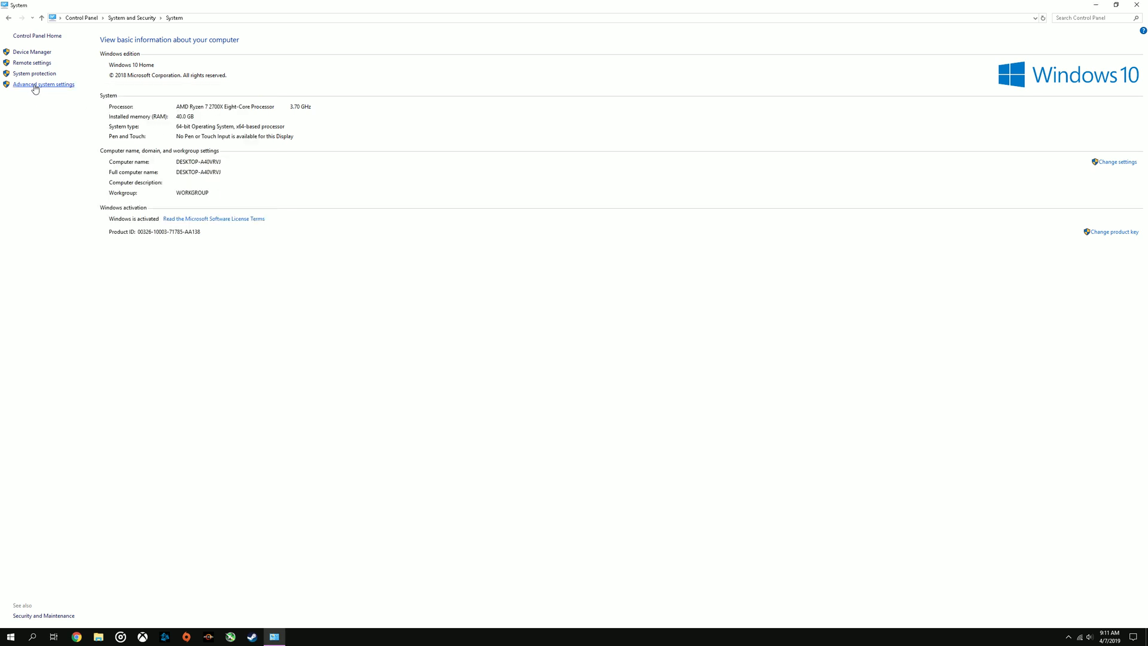
left_click(43, 84)
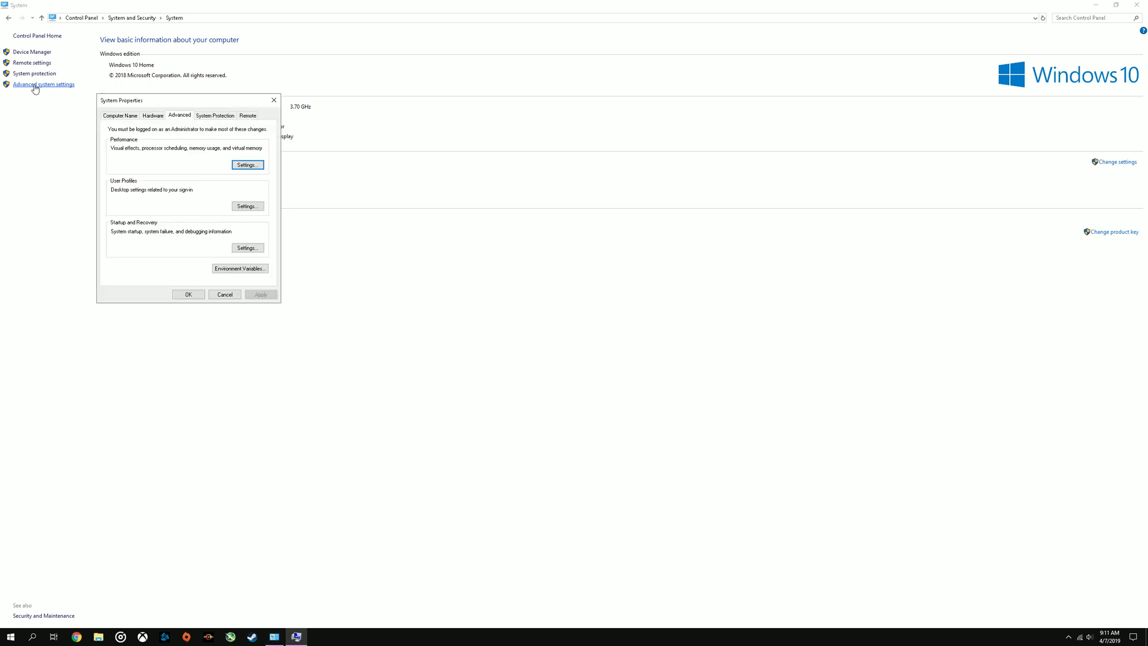
left_click(247, 165)
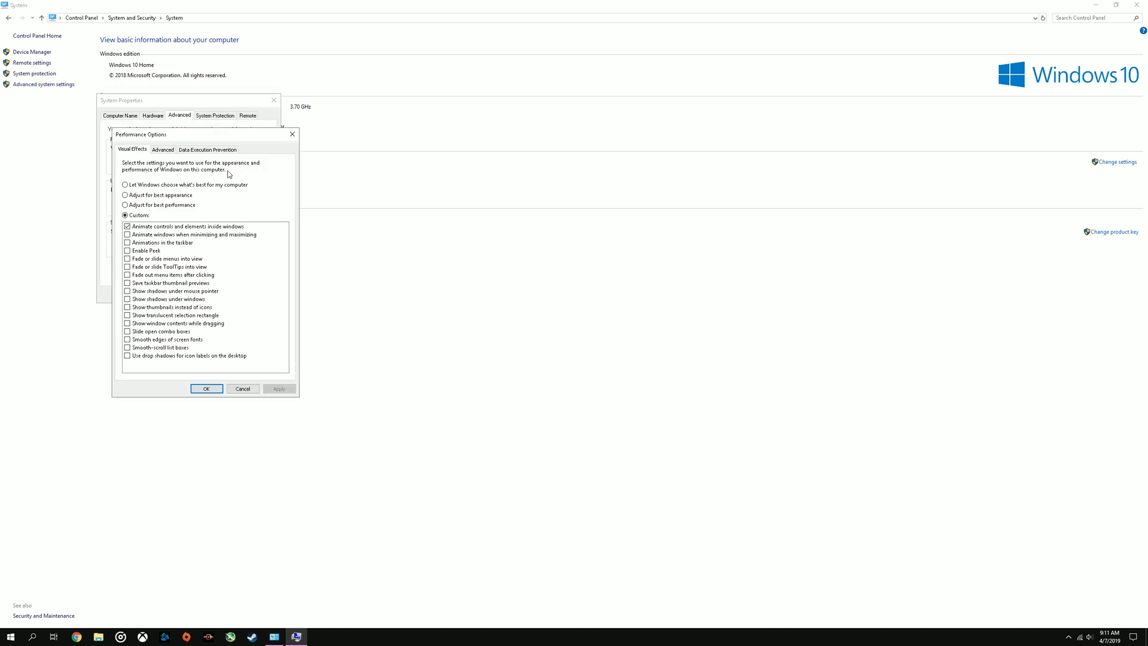
mouse_move(129, 209)
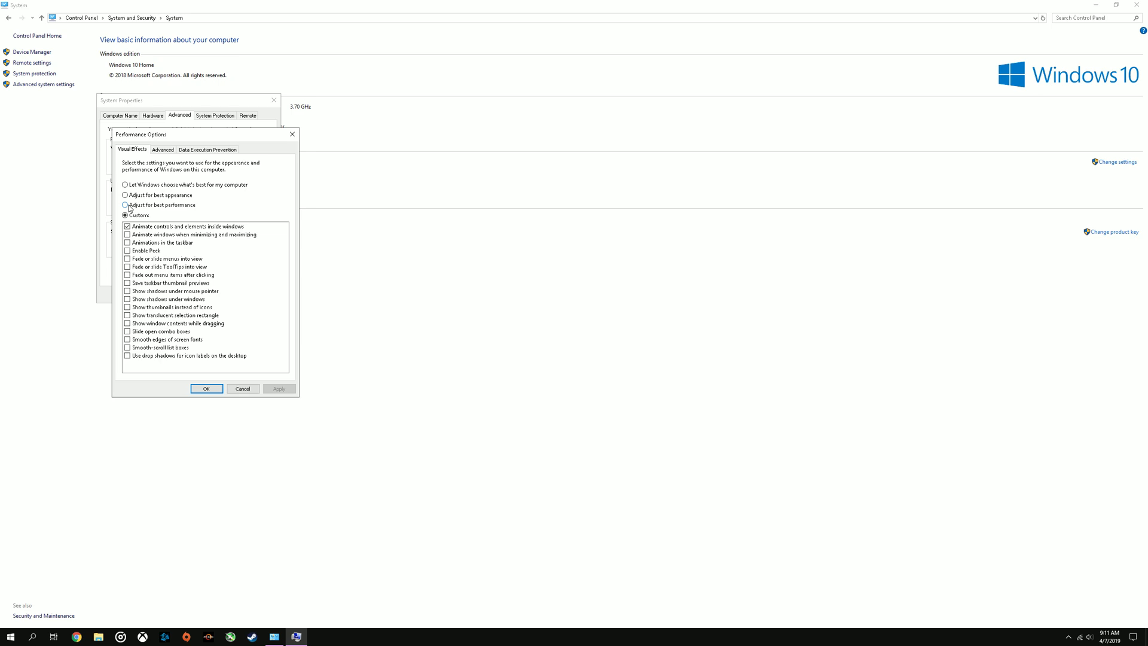
left_click(163, 150)
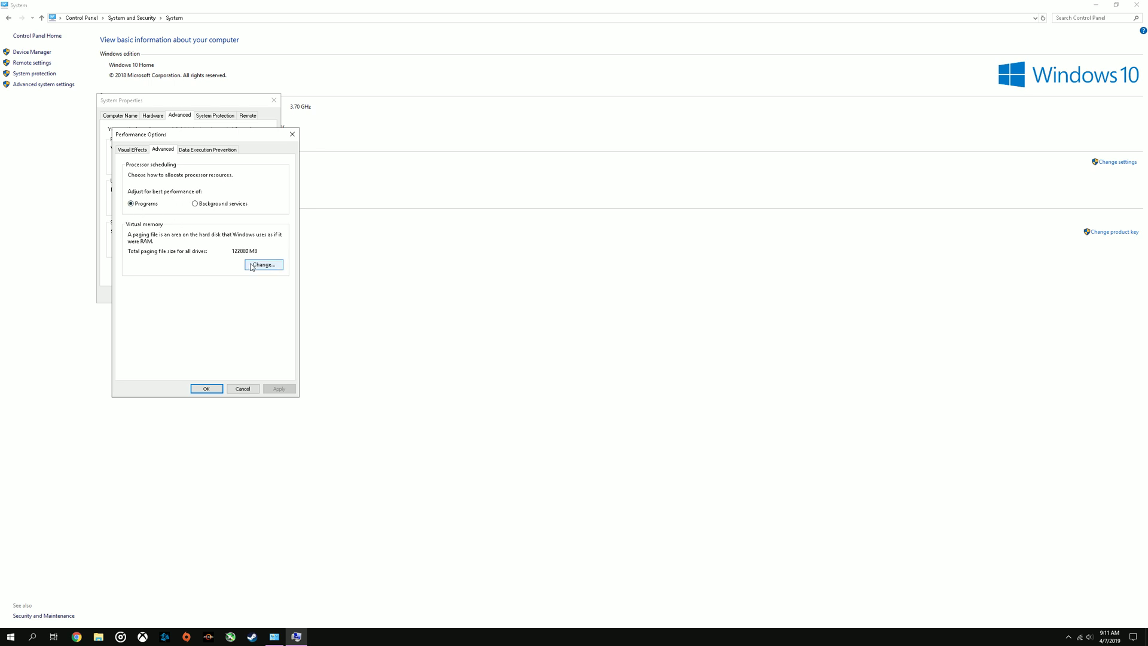
Give drives C, D and E custom 40960–40960 MB paging files and close the dialogs
left_click(264, 264)
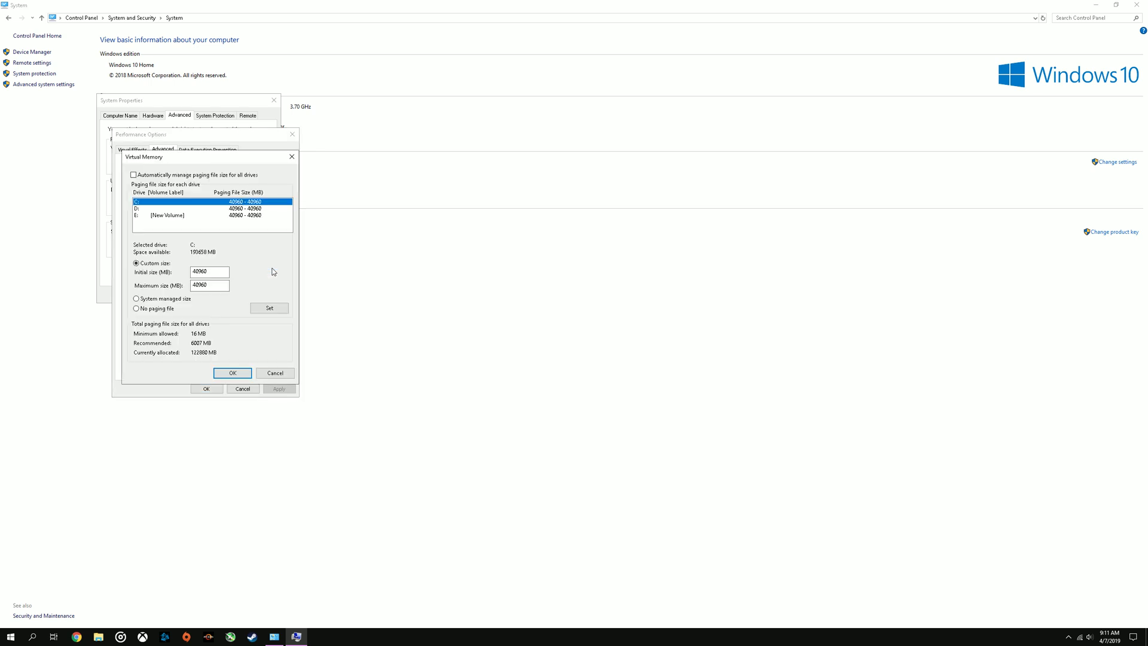
mouse_move(152, 208)
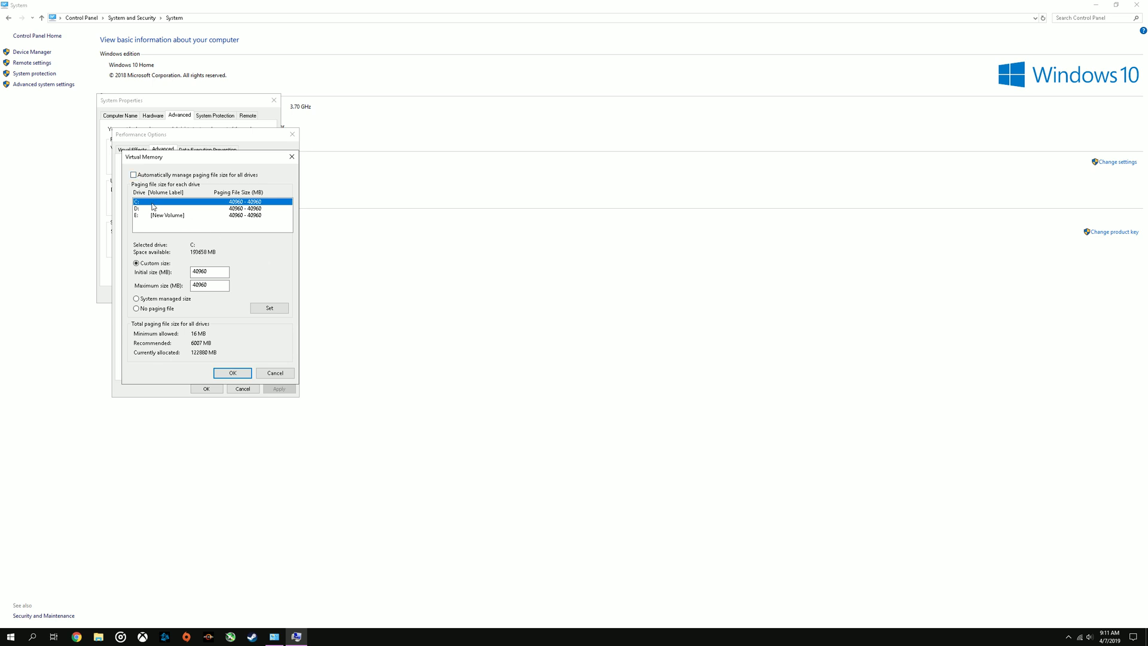
left_click(212, 208)
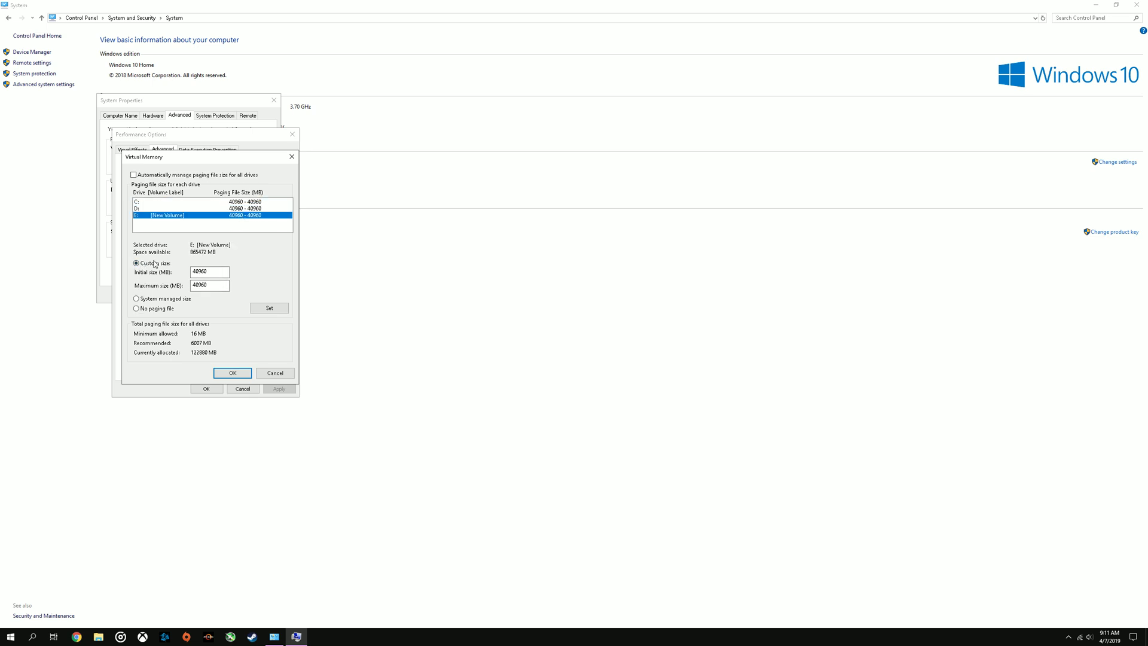
left_click(210, 272)
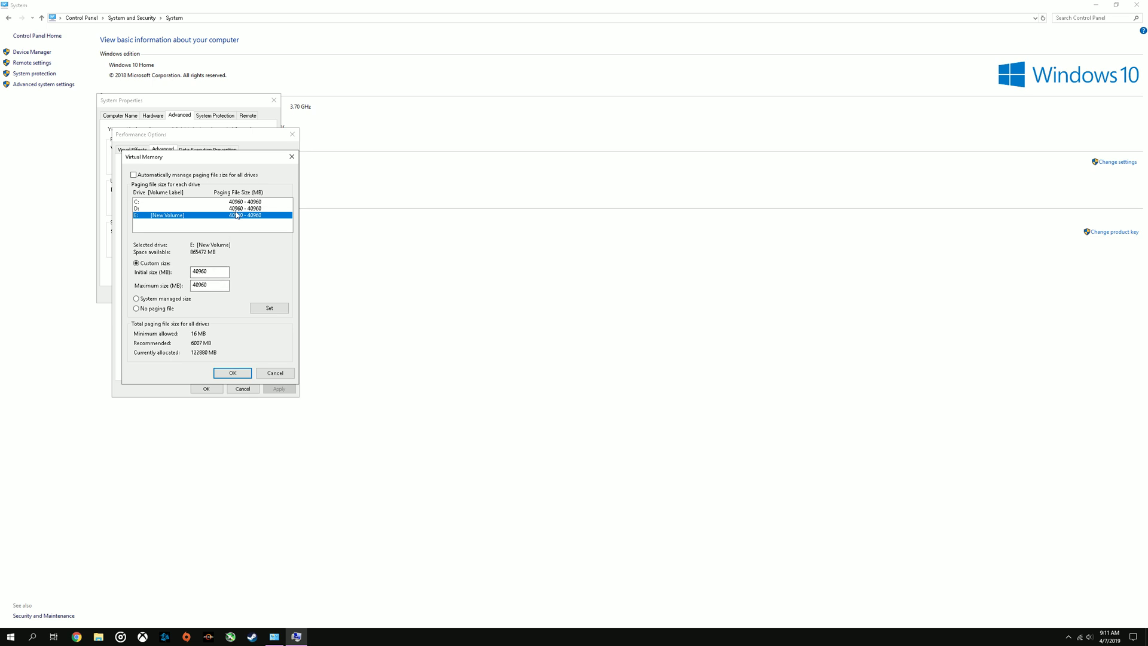
left_click(232, 372)
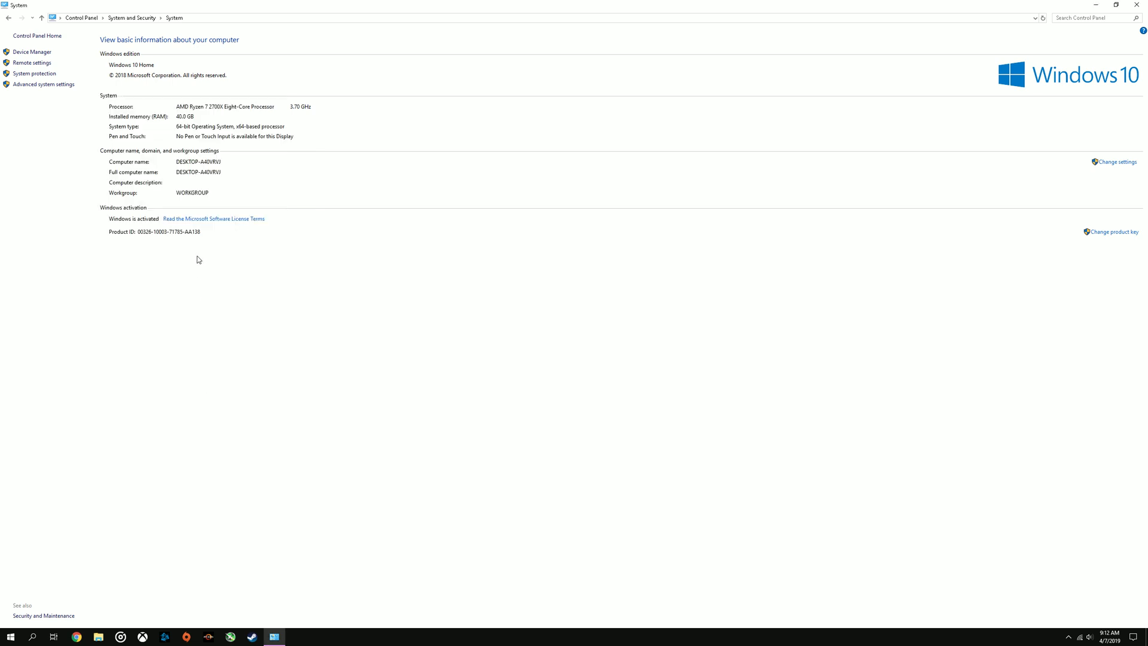
mouse_move(166, 247)
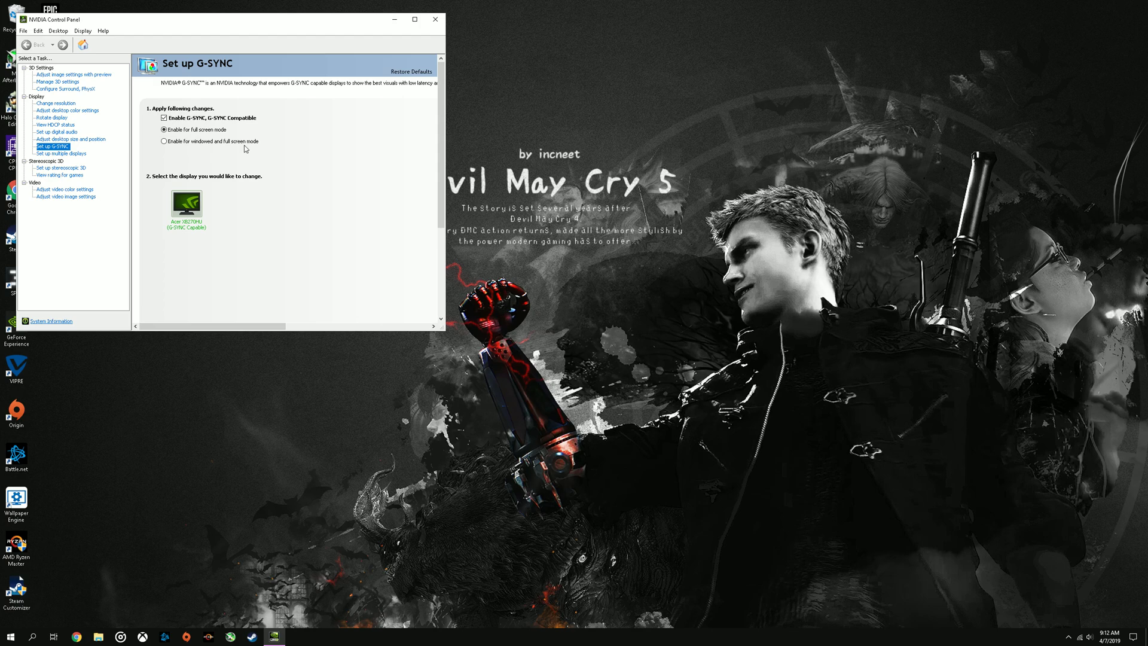
Review G-SYNC and resolution pages, keeping the PhysX processor on Auto-select (recommended)
left_click(56, 104)
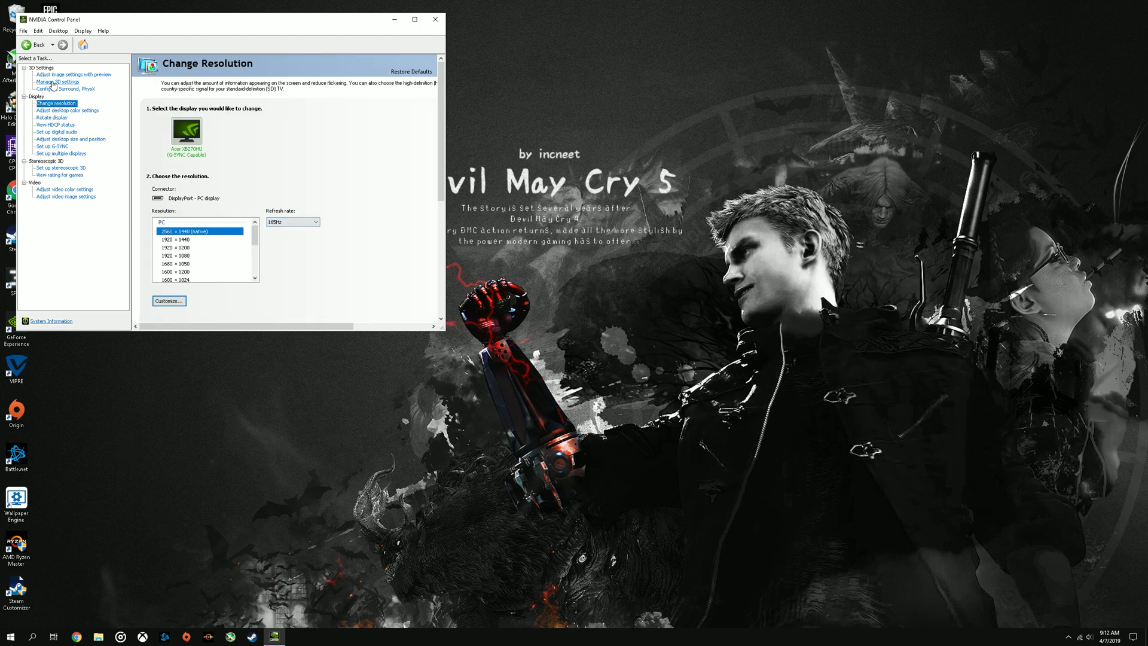
left_click(66, 89)
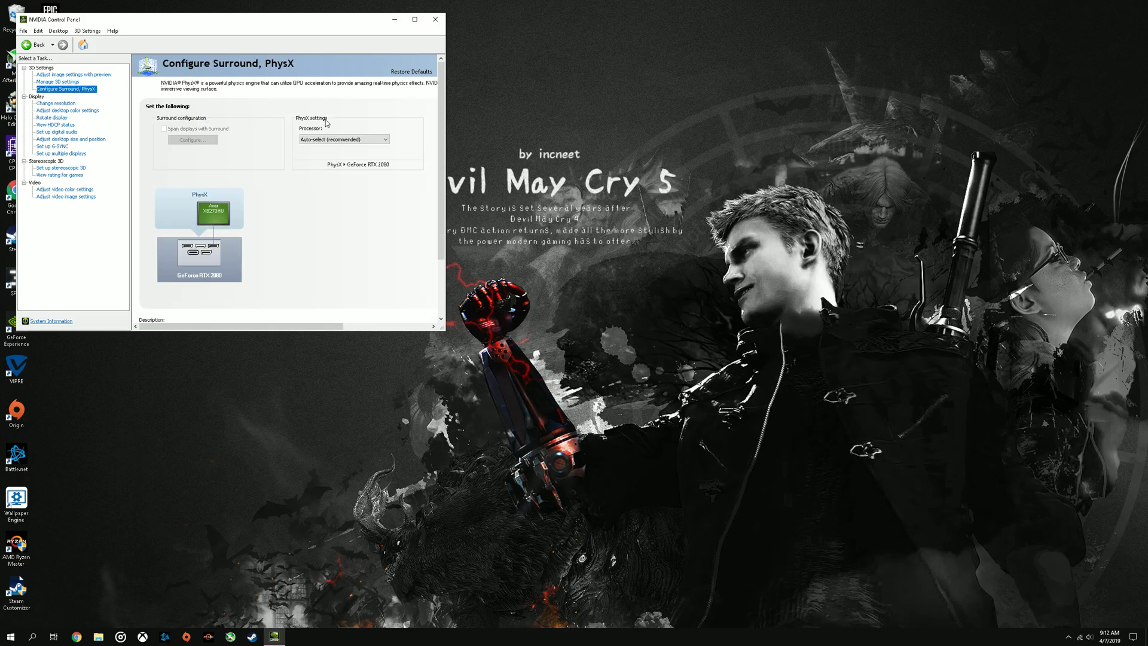
left_click(383, 139)
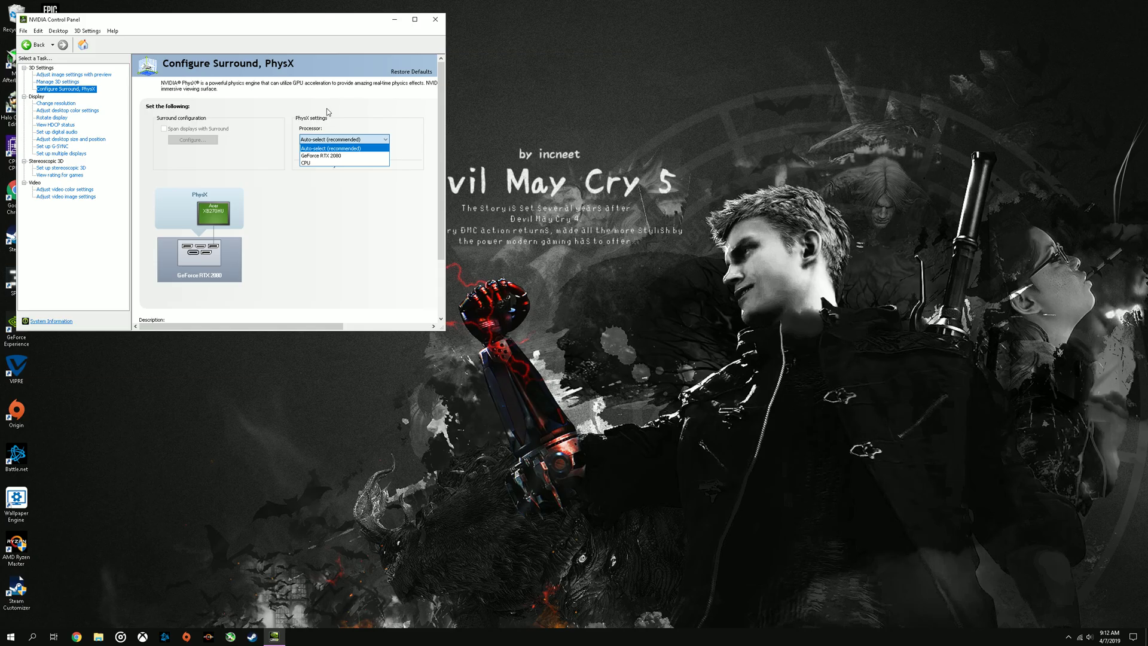
left_click(343, 147)
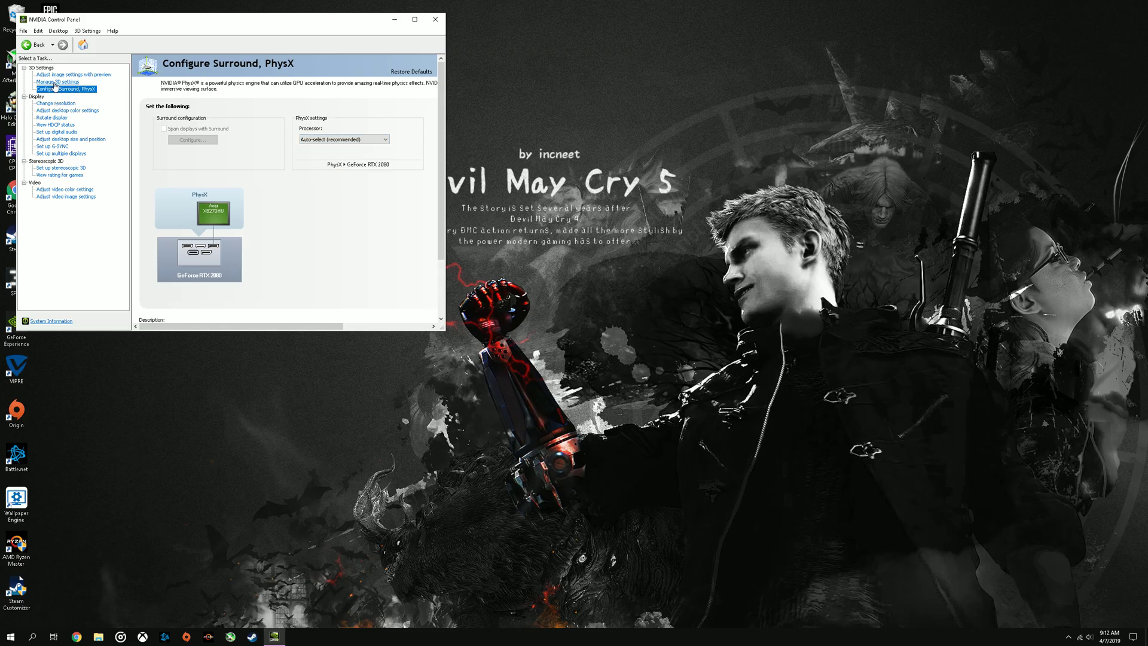
left_click(58, 81)
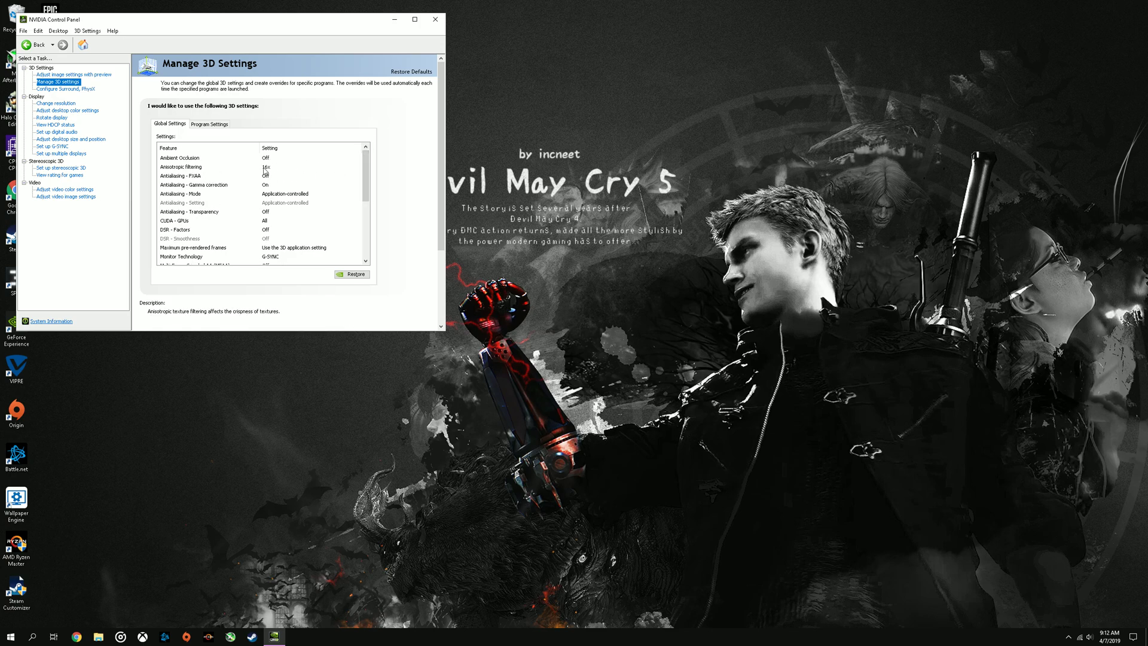
Set global Power management mode to Optimal power and Preferred refresh rate to Highest available
left_click(189, 193)
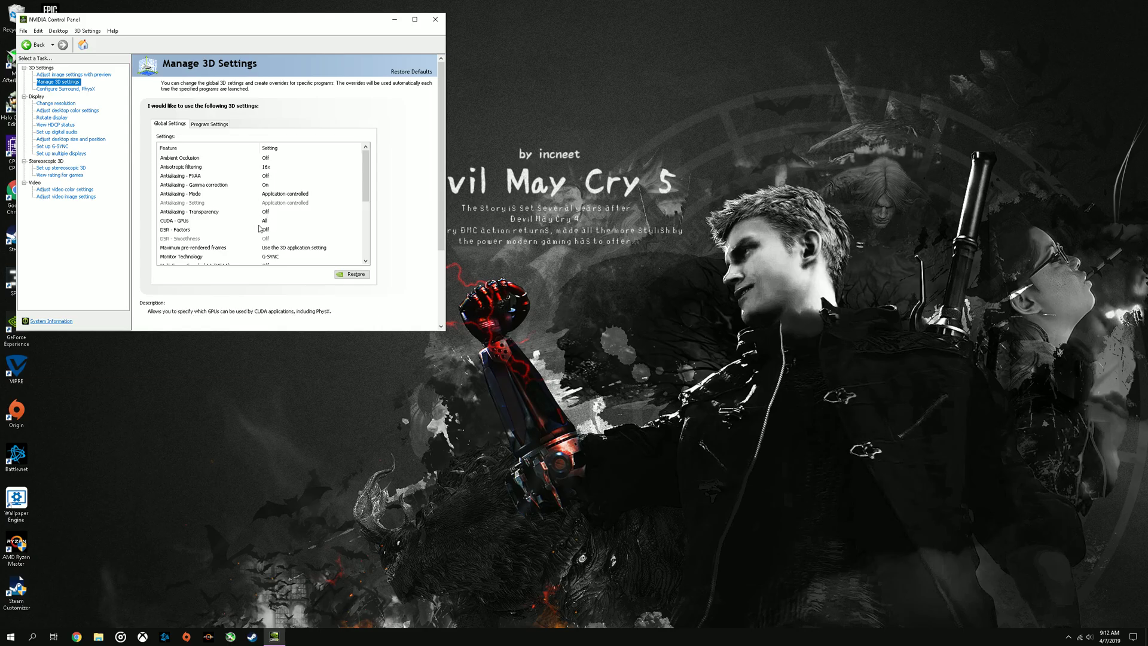
scroll("down", 3)
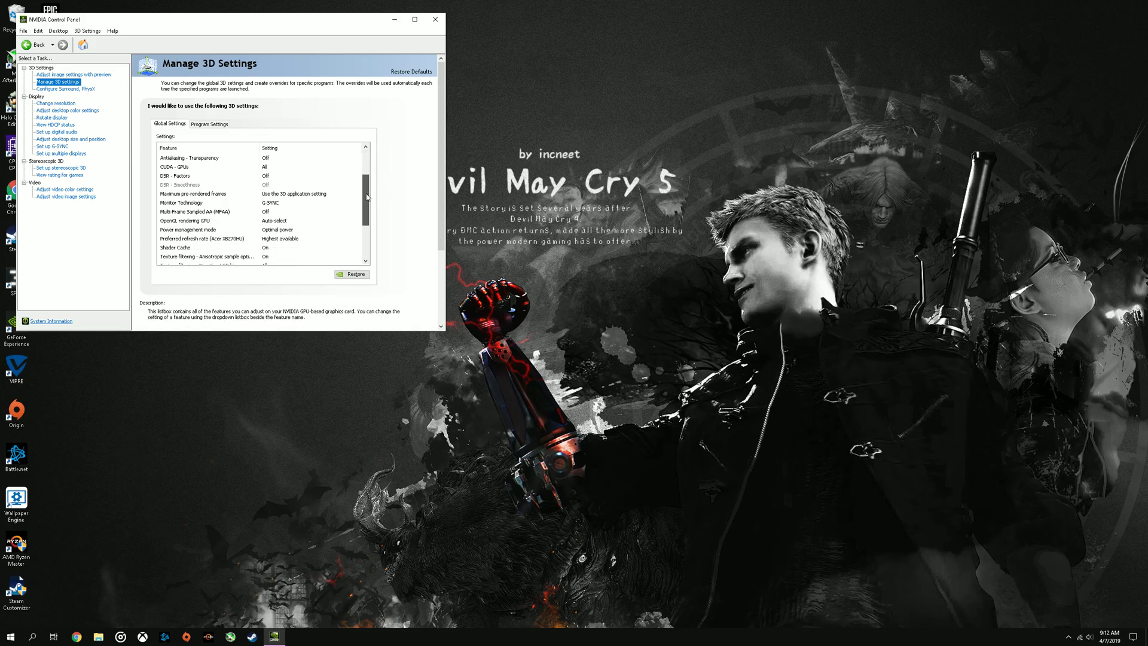
left_click(205, 212)
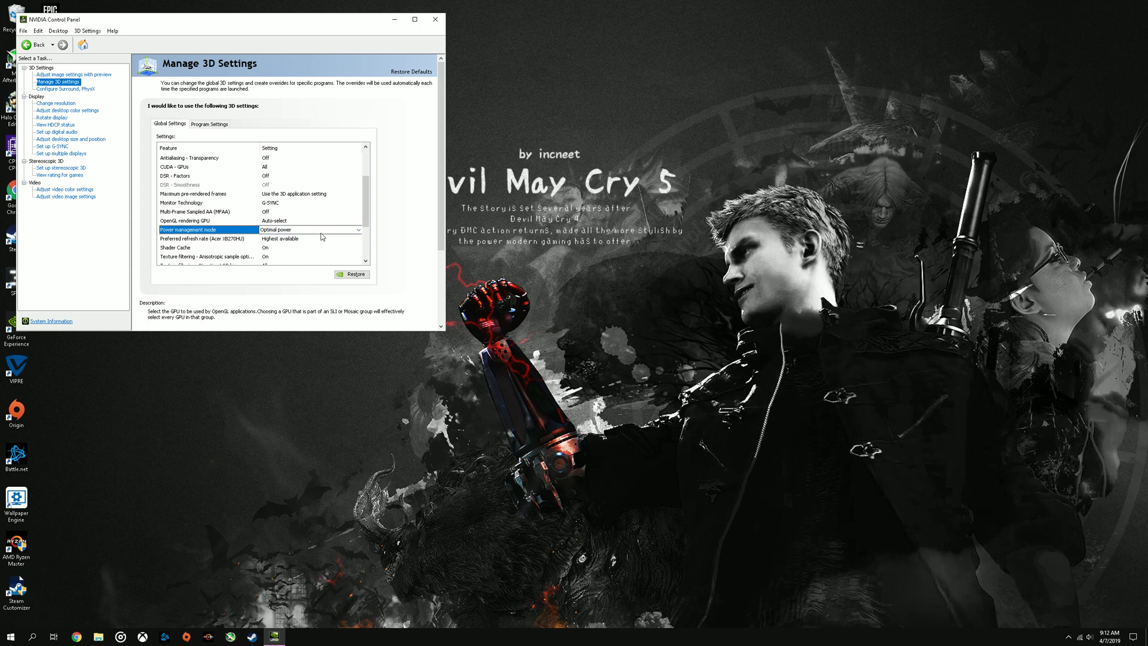
left_click(356, 229)
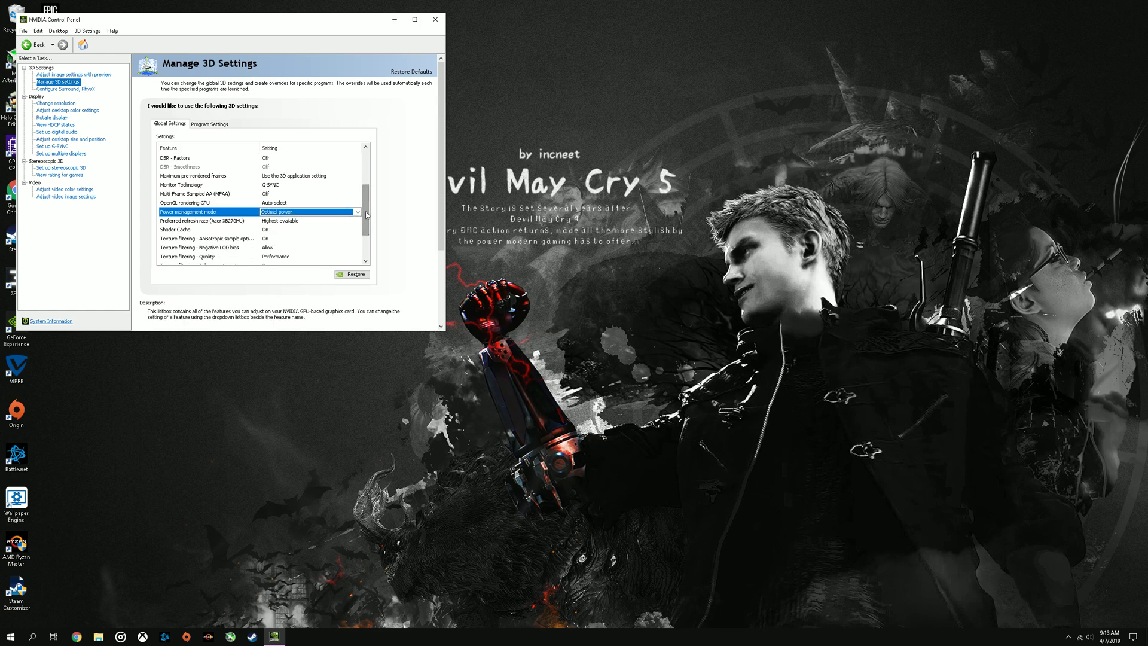
scroll("down", 3)
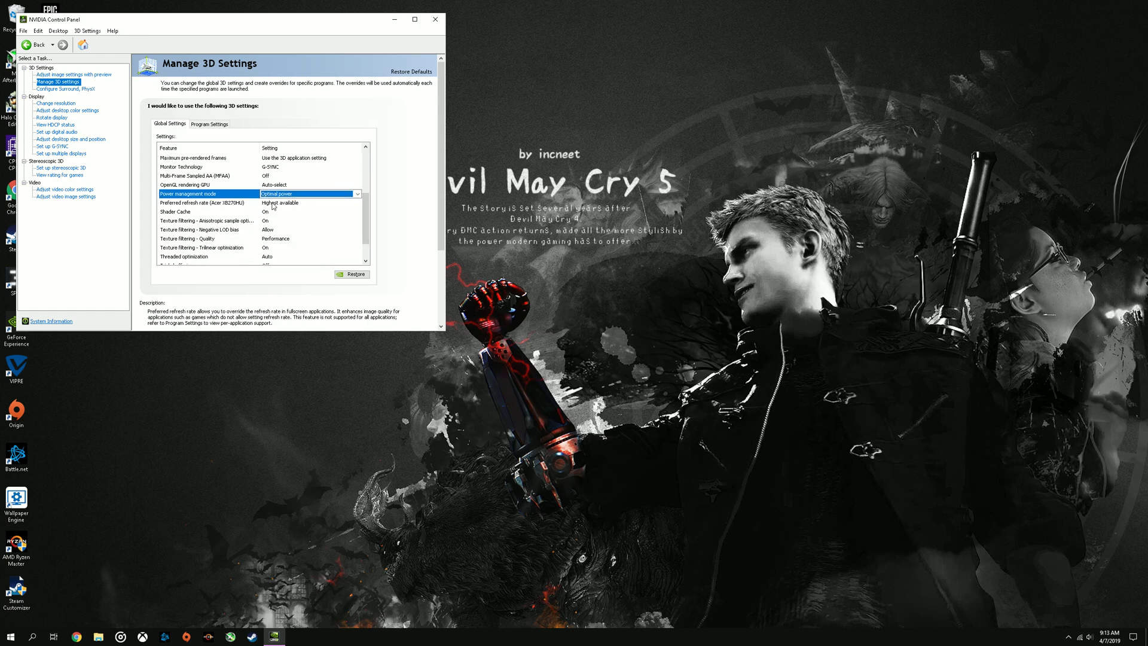
left_click(358, 202)
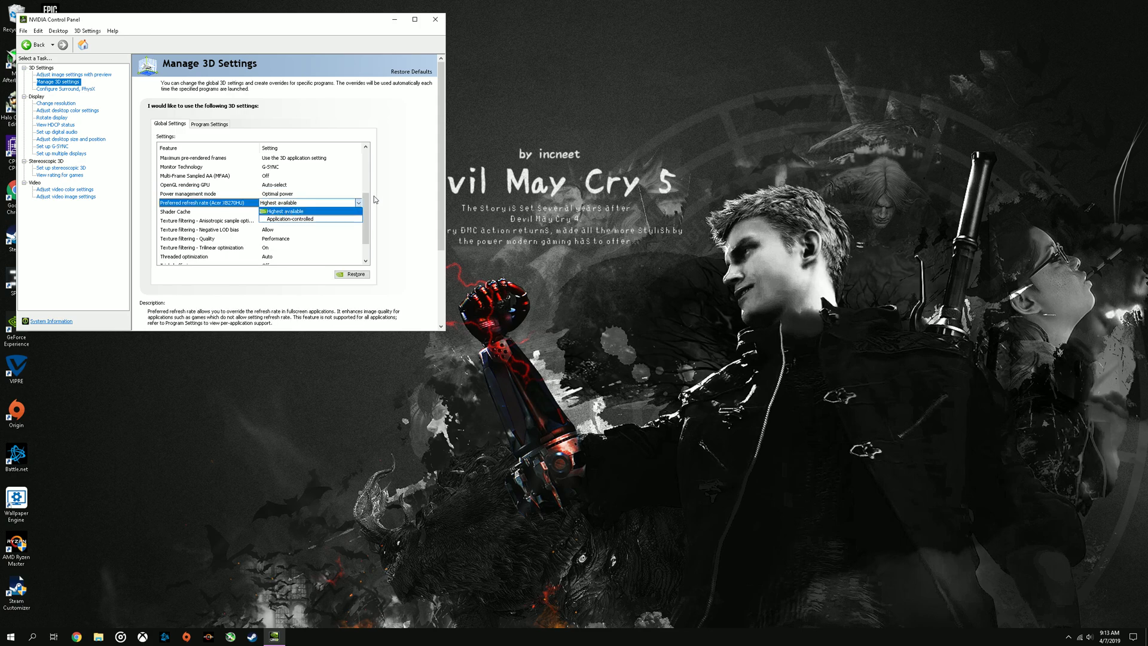
left_click(282, 203)
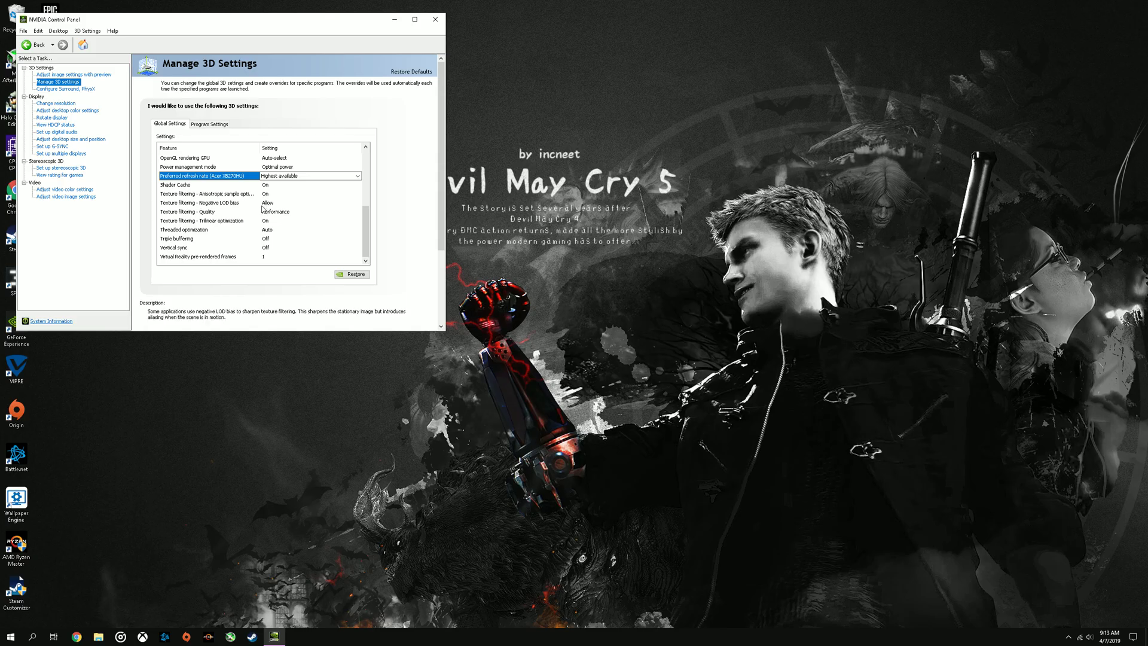
Set texture filtering quality to Performance and virtual reality pre-rendered frames to 1
left_click(358, 212)
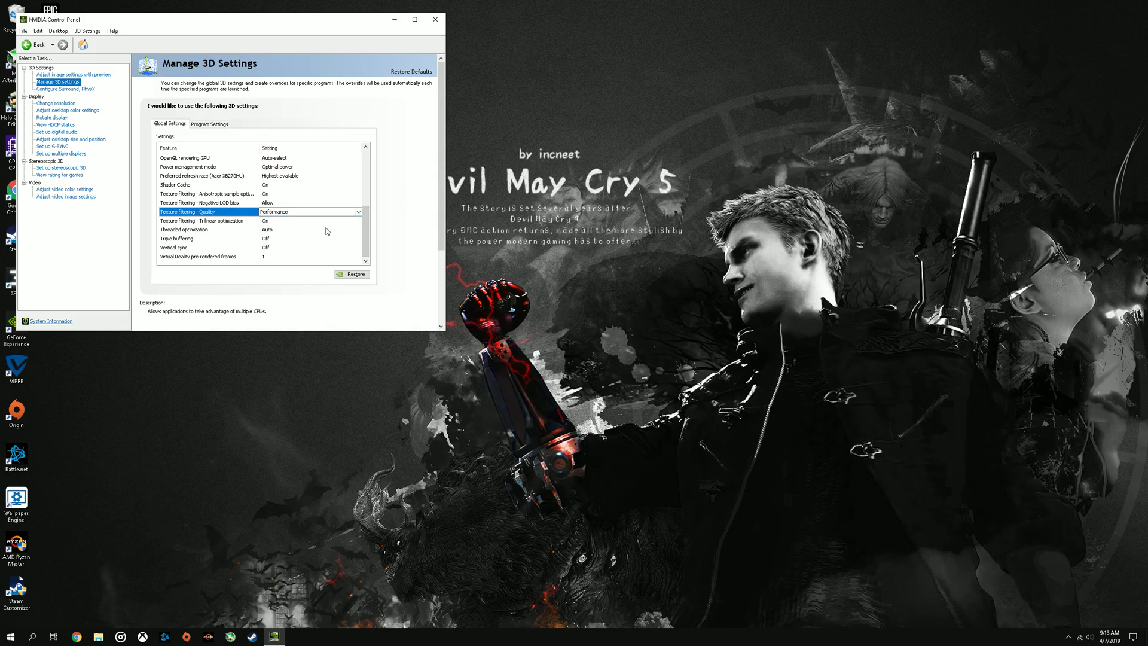
left_click(203, 221)
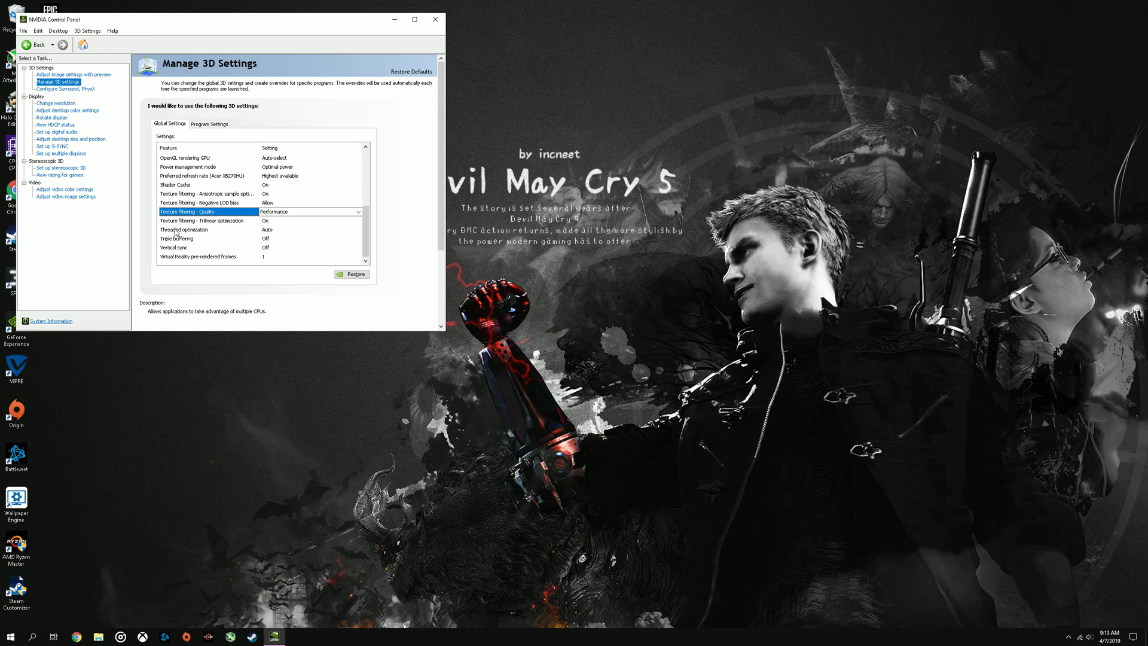
mouse_move(268, 232)
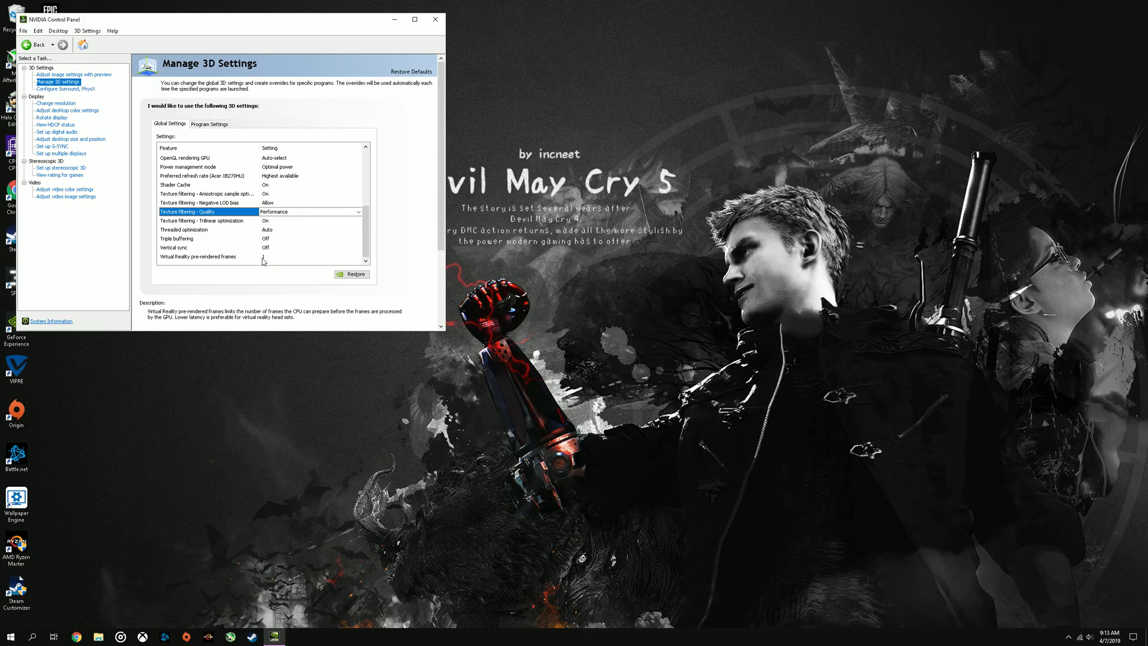
left_click(356, 257)
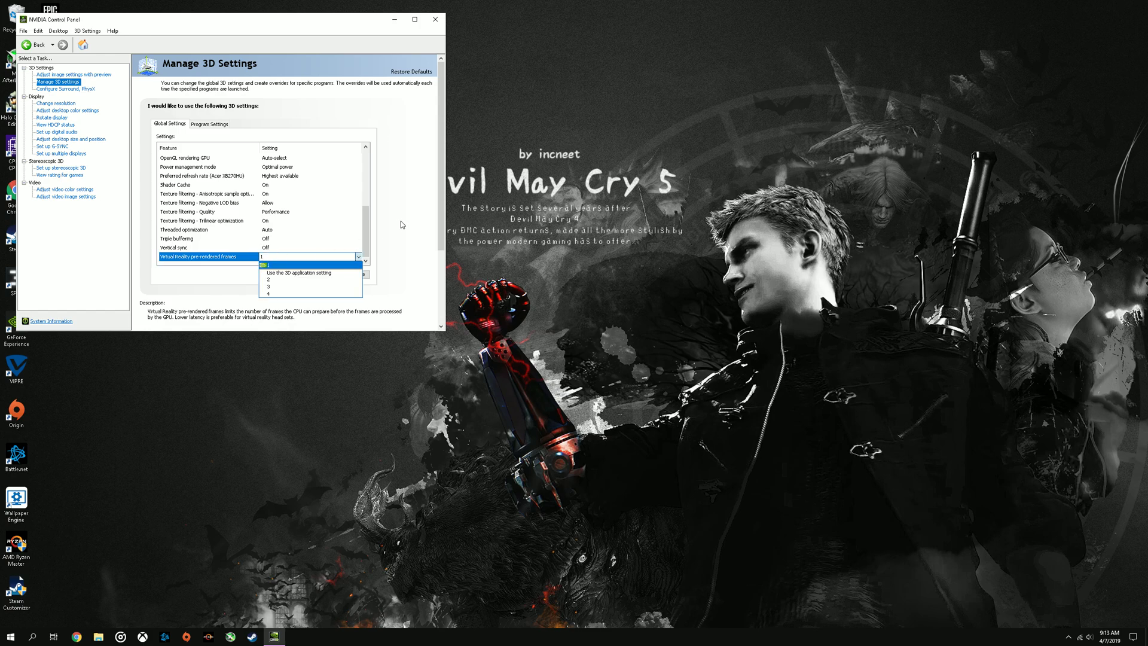
left_click(265, 265)
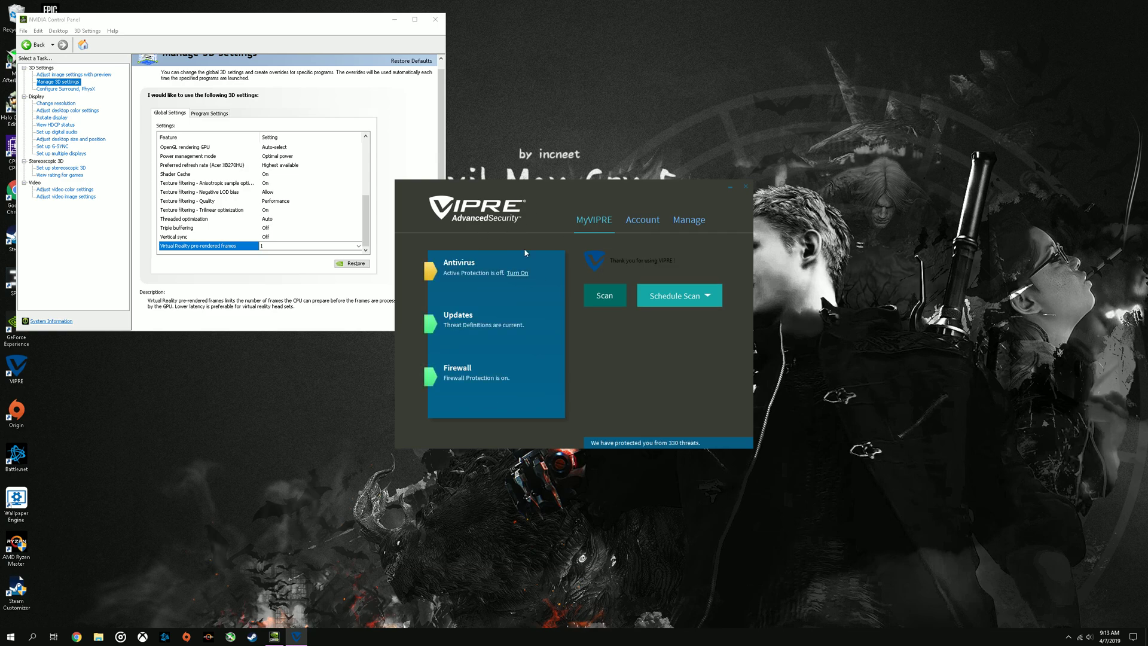
Open VIPRE Advanced Security's dashboard to review antivirus, definitions and firewall status
left_click(708, 295)
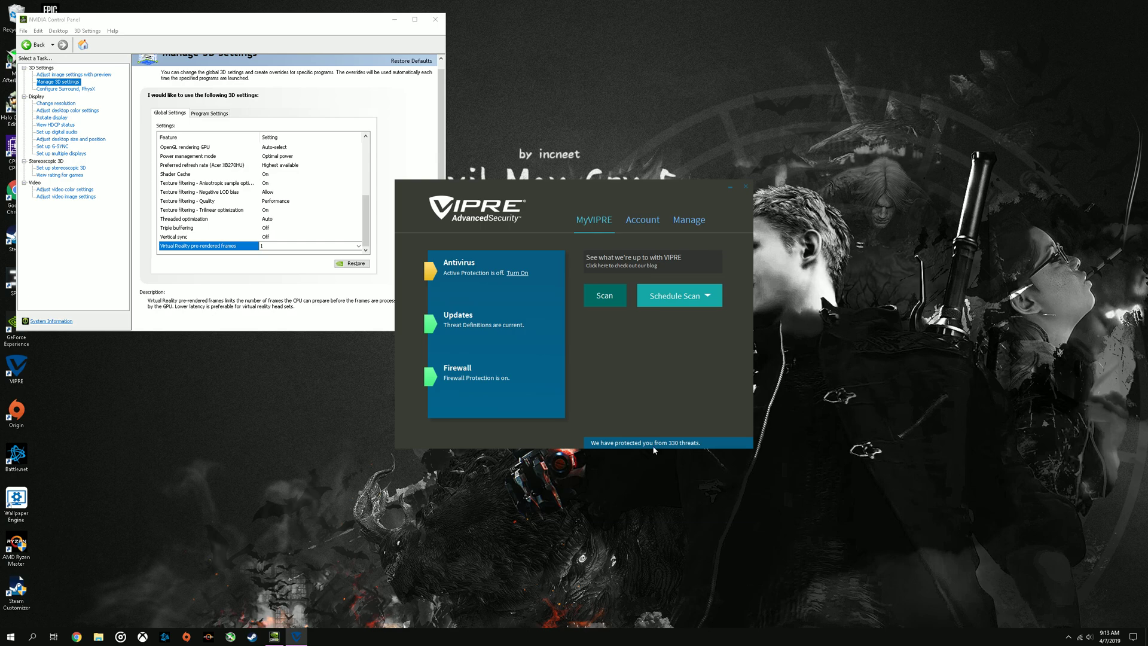
mouse_move(688, 383)
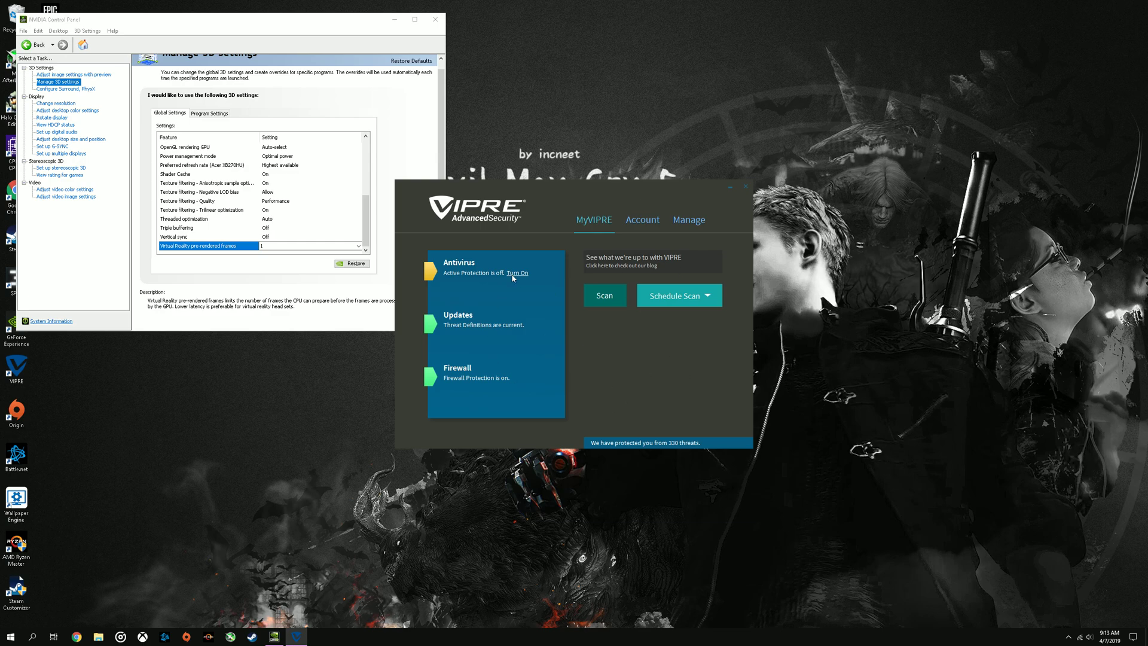
mouse_move(695, 372)
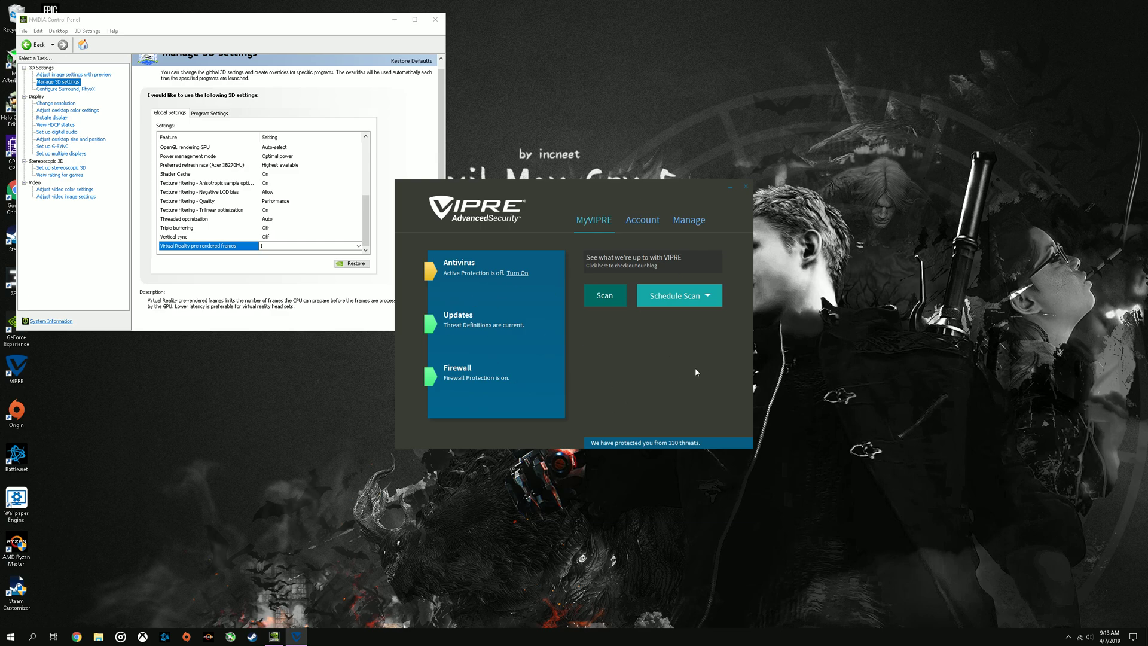